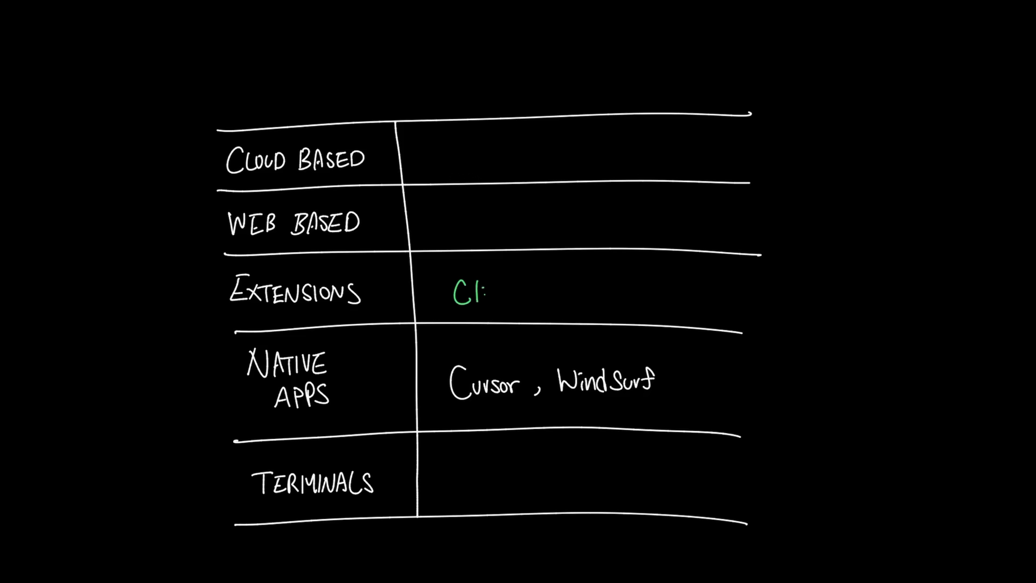
# Step: Handwrite 'Cline, Roo, ...et.', 'v0, lovable', 'Bolt', 'Codex' and 'Kiro' into the category table
pyautogui.write('Cline, Roo, ...et.')
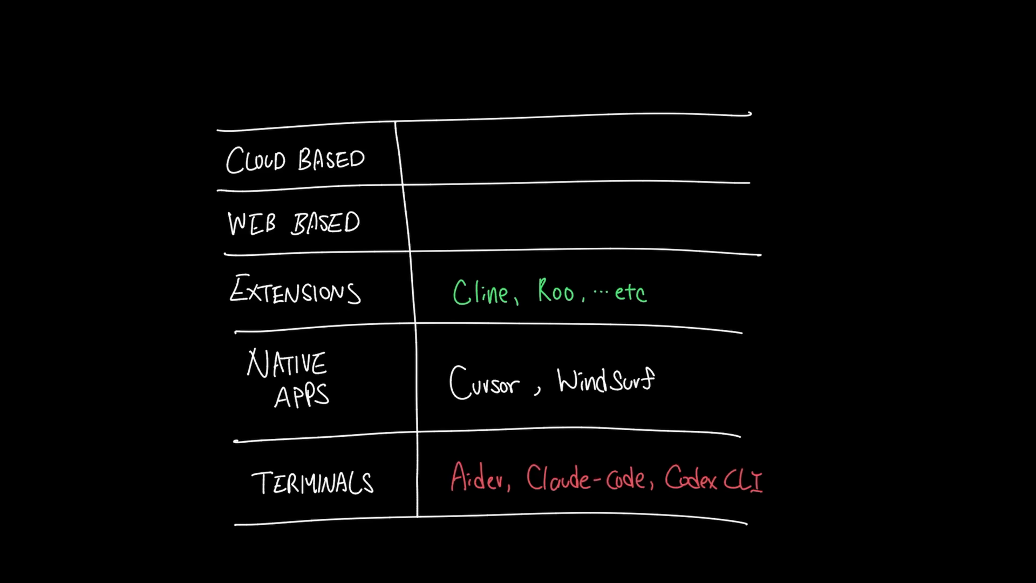
pyautogui.write('v0, lovable')
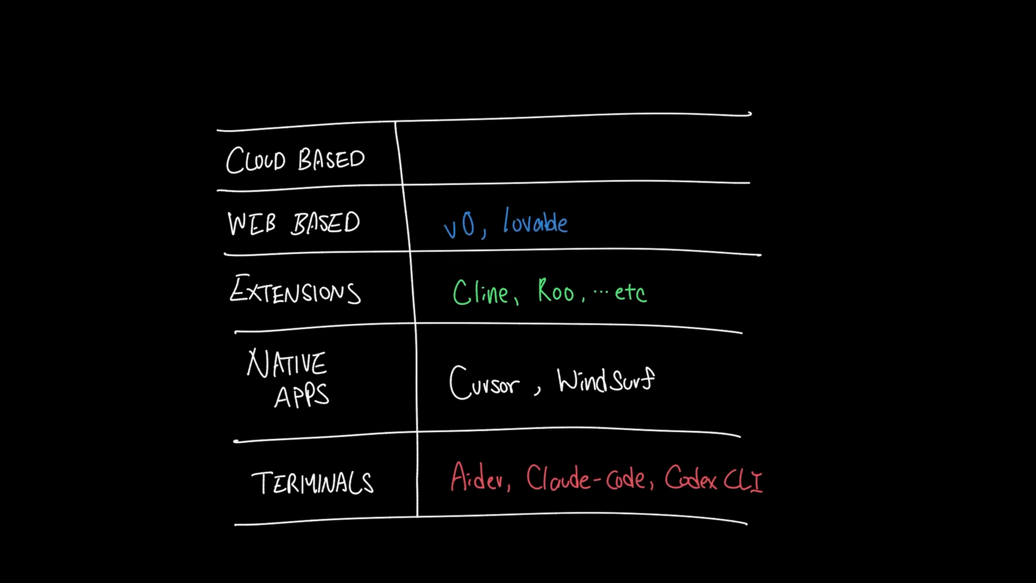
pyautogui.write('Bolt')
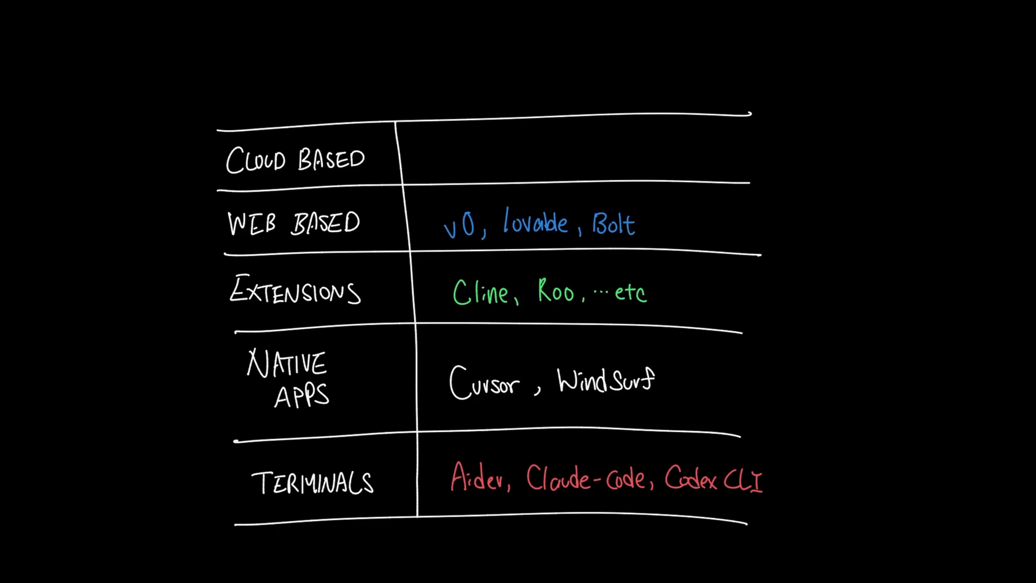
pyautogui.write('Codex')
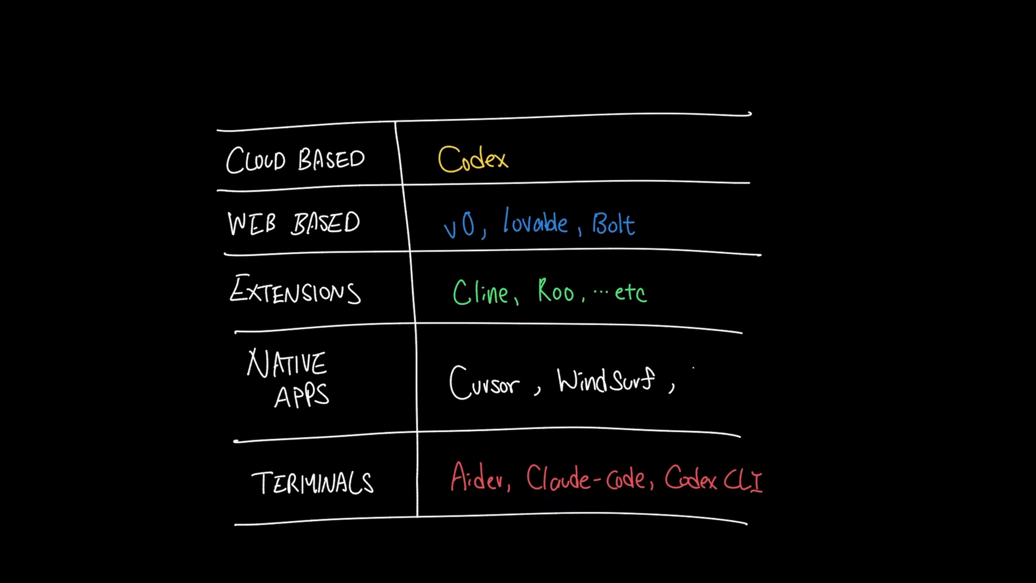
pyautogui.write("Kiro's")
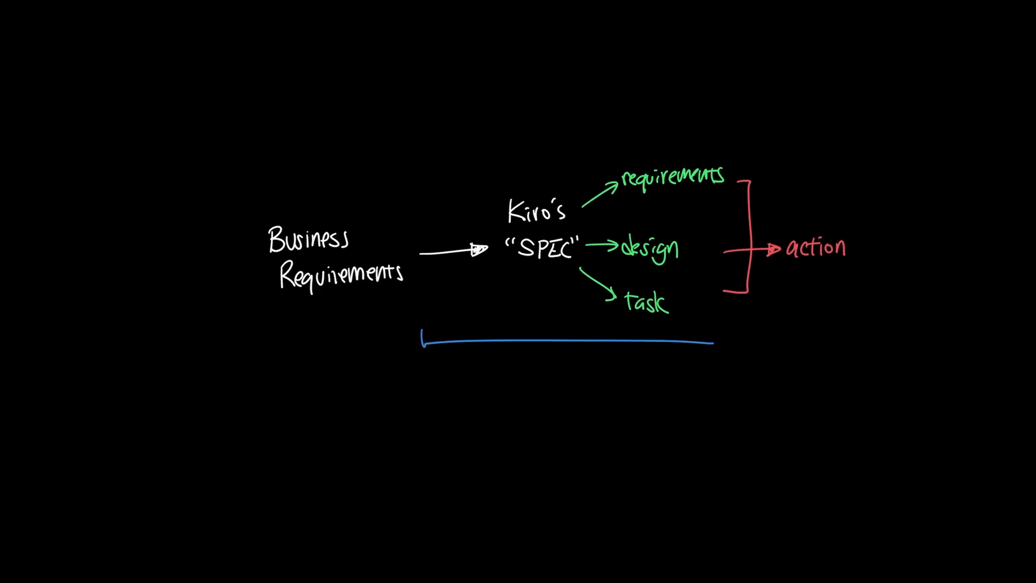
# Step: Annotate the Kiro spec flow with 'opinionated...'
pyautogui.write('opinionated...')
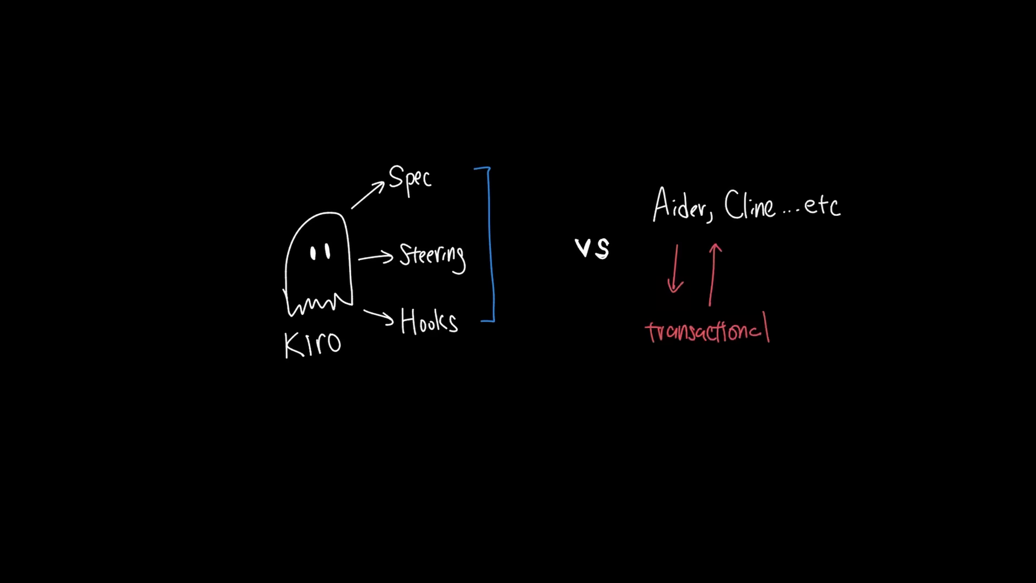
# Step: Draw a stroke across the Kiro versus Aider/Cline comparison sketch
pyautogui.moveTo(627, 364); pyautogui.dragTo(892, 403)
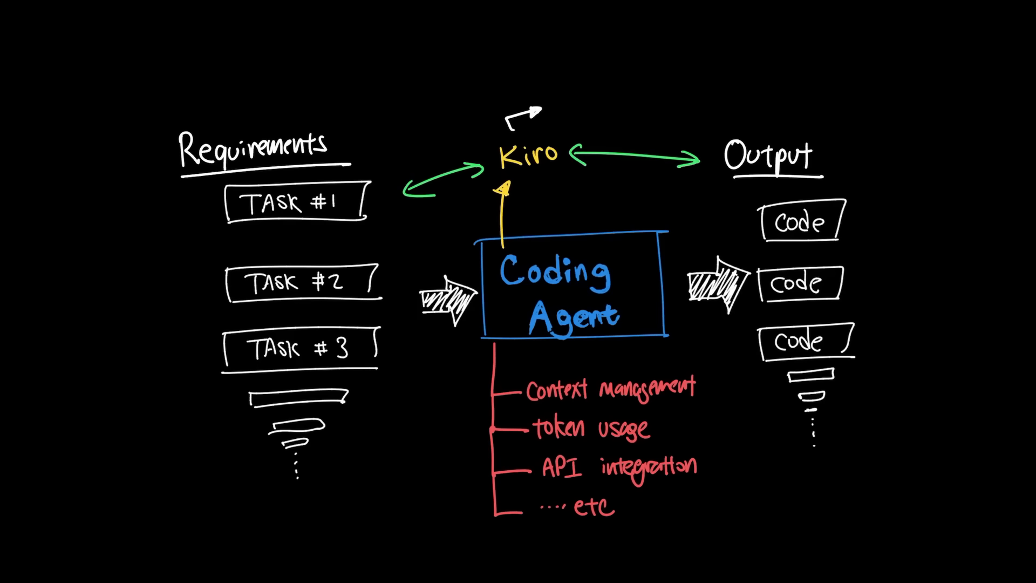
# Step: Add 'product adoption' to the coding agent diagram
pyautogui.write('product adoption')
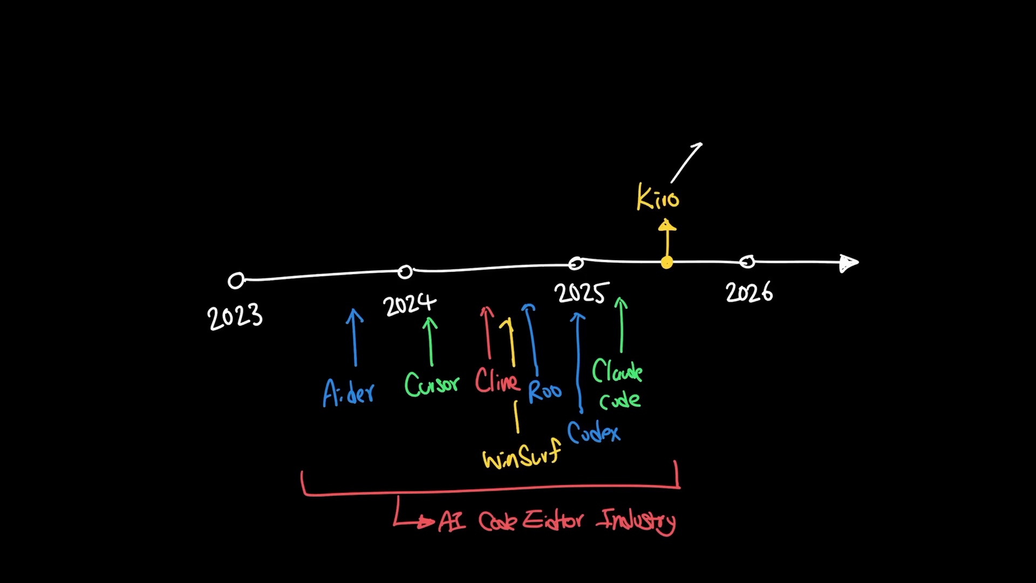
# Step: Write 'Amazon', draw an arrow out of the industry bracket, and label it 'lucrative'
pyautogui.write('Amazon')
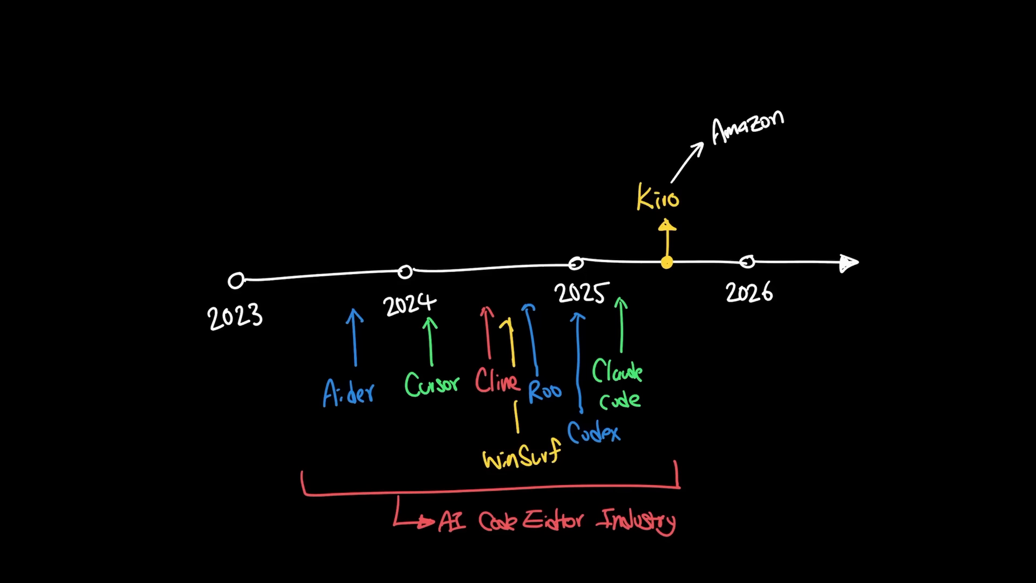
pyautogui.moveTo(687, 512); pyautogui.dragTo(720, 469)
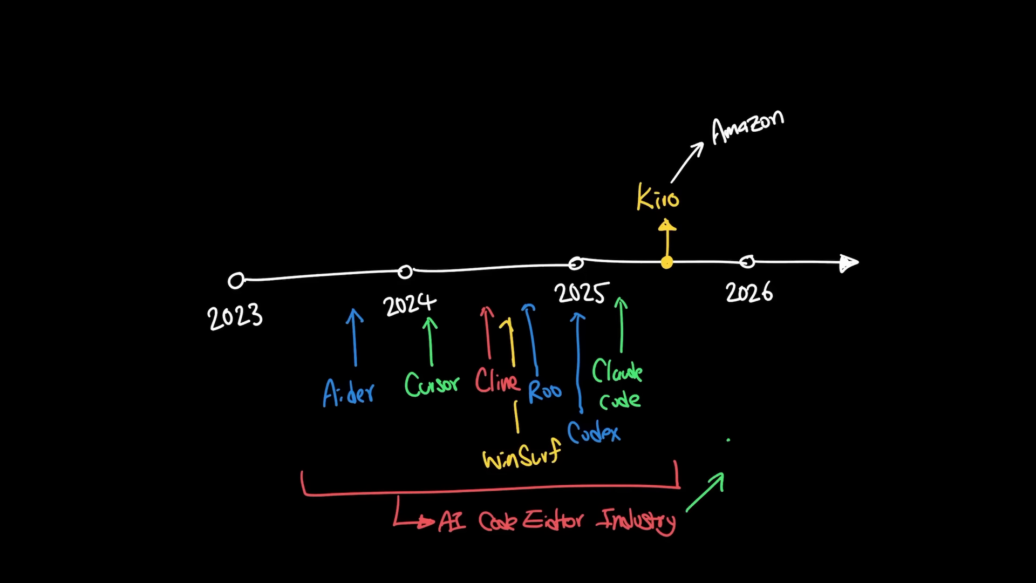
pyautogui.write('lucrative')
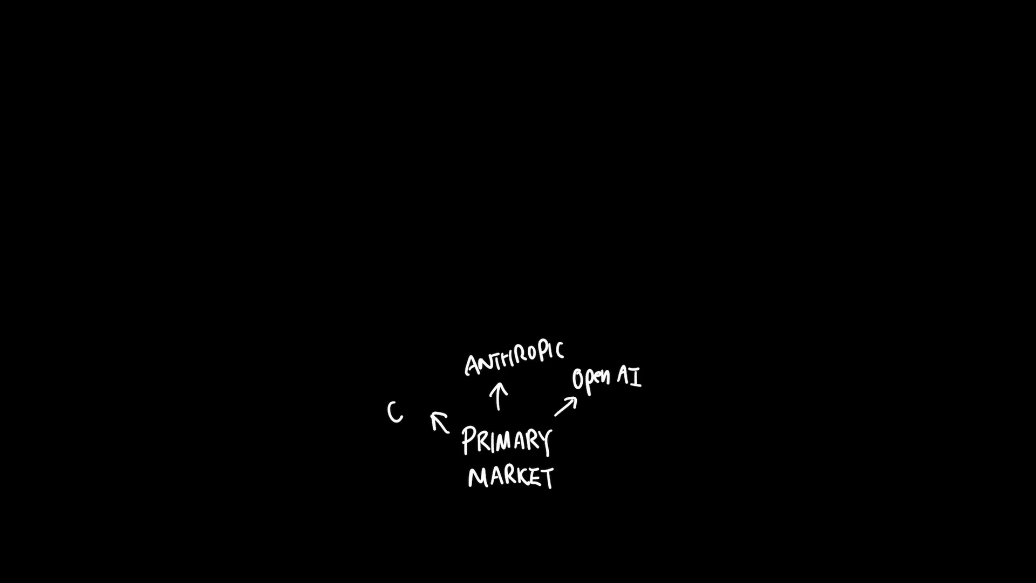
# Step: Enclose the primary market labs in an arc and write 'SECONDARY MARKET'
pyautogui.moveTo(324, 492); pyautogui.dragTo(713, 459)
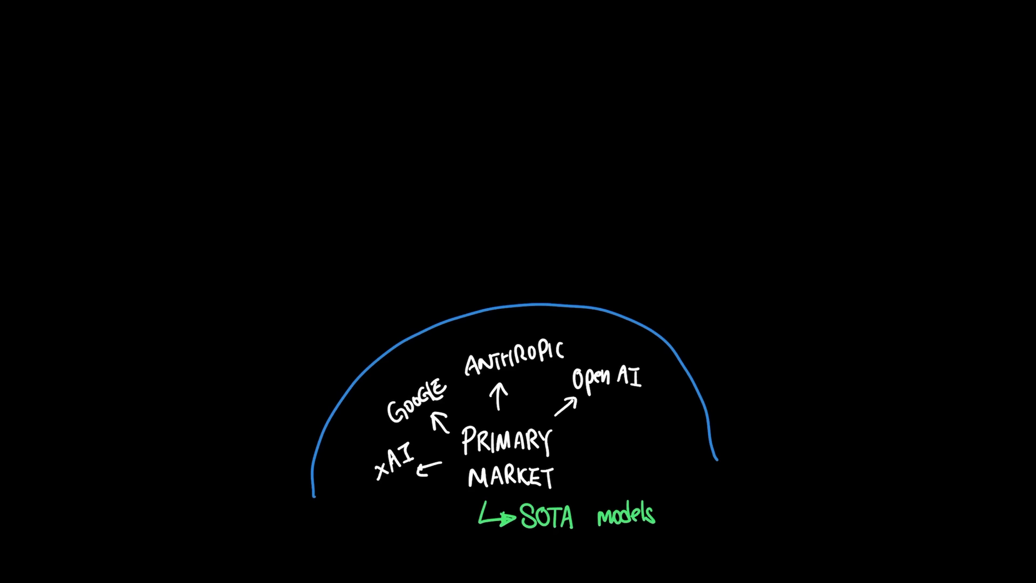
pyautogui.write('SECONDARY MARKET')
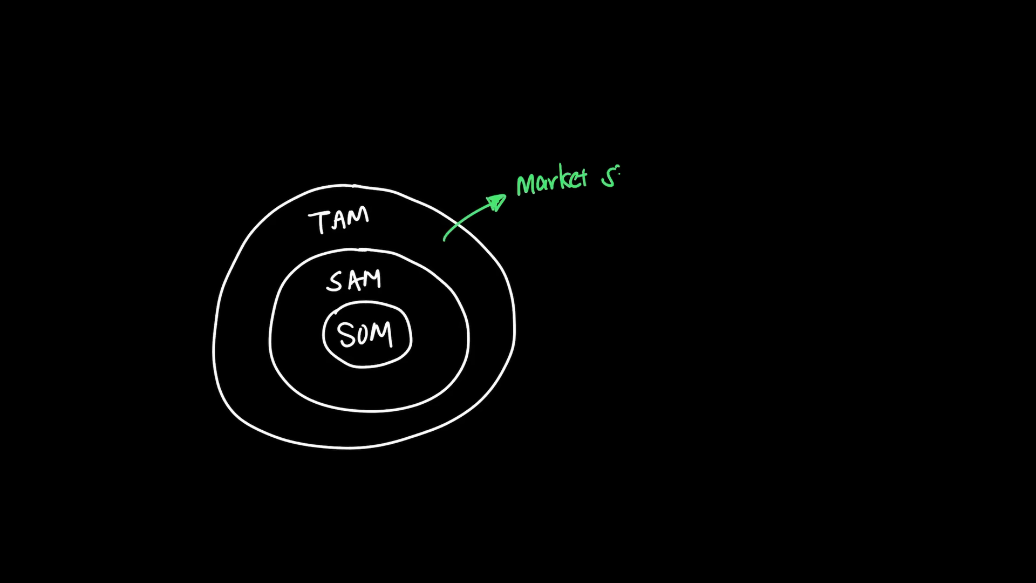
# Step: Complete the 'Market size == BIG' note and arrow it down to terminal
pyautogui.write('ize == BIG')
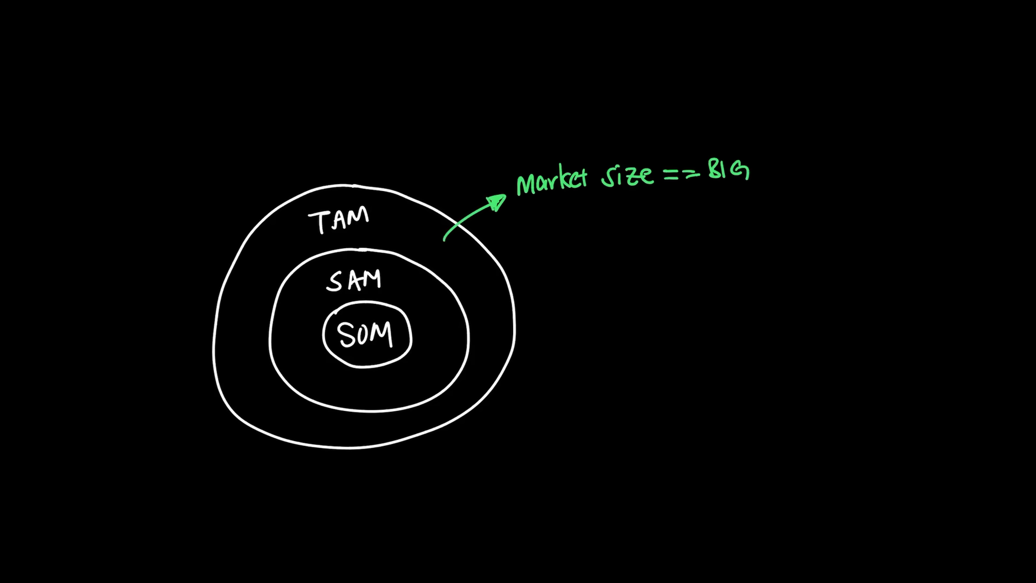
pyautogui.moveTo(565, 218); pyautogui.dragTo(565, 270)
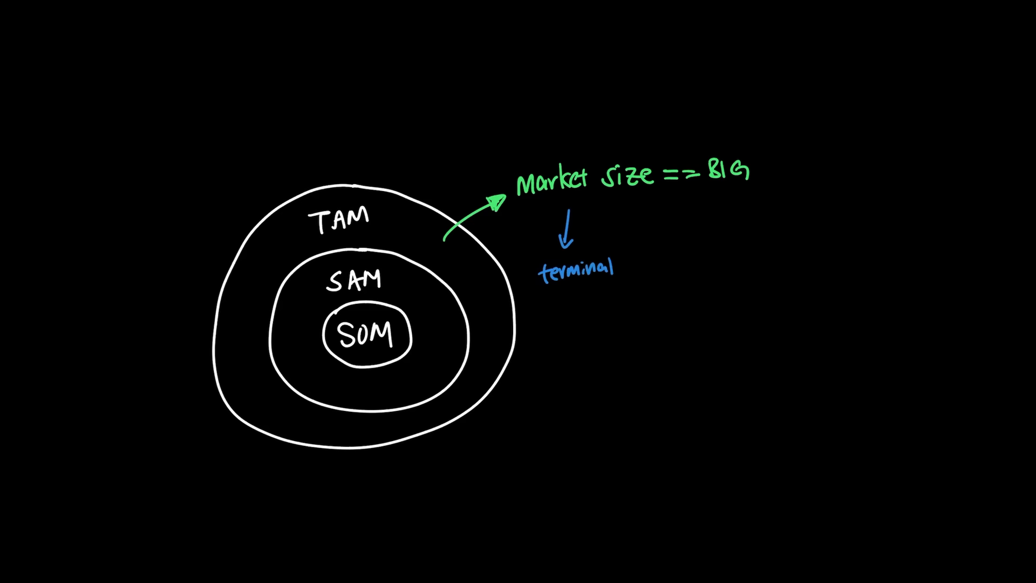